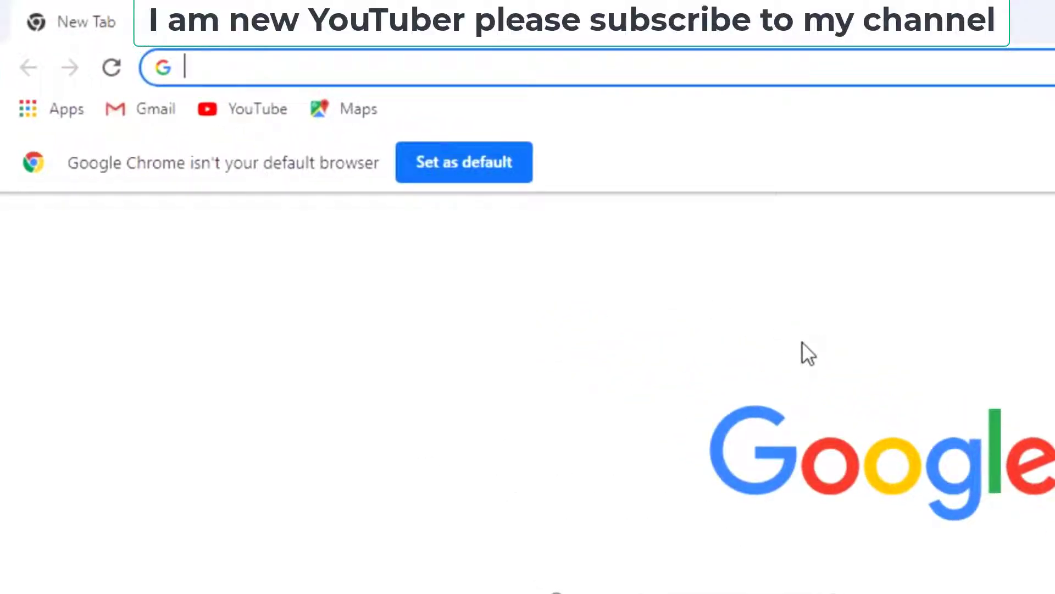
Search Google for 'epson l3070 printar driver' from the Chrome address bar.
type("epson l3070 printar d")
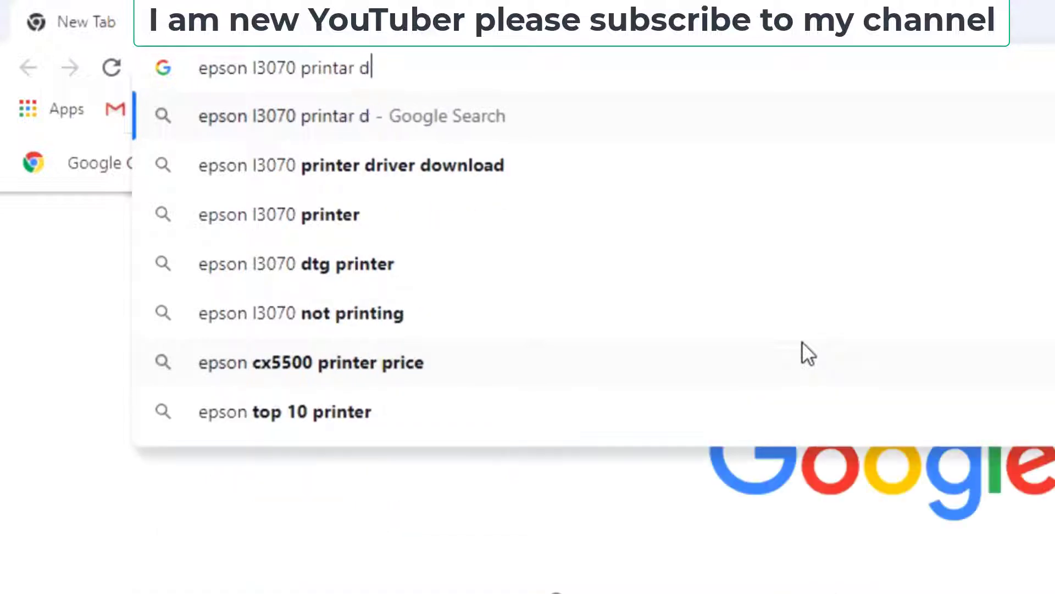
type("river")
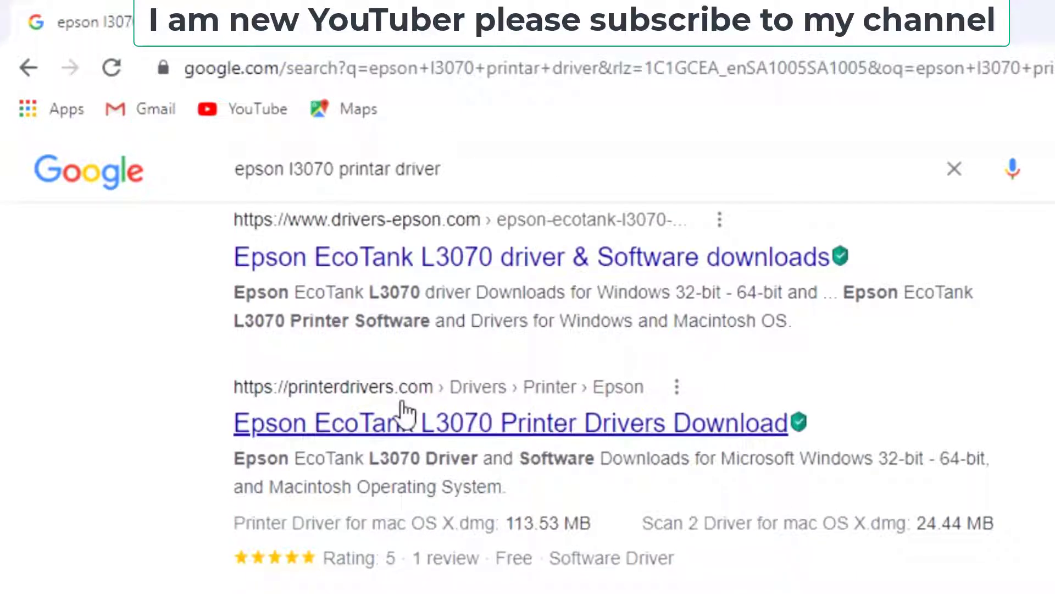
Go to the printerdrivers.com L3070 page and reach the Windows 64-bit driver download.
left_click(509, 422)
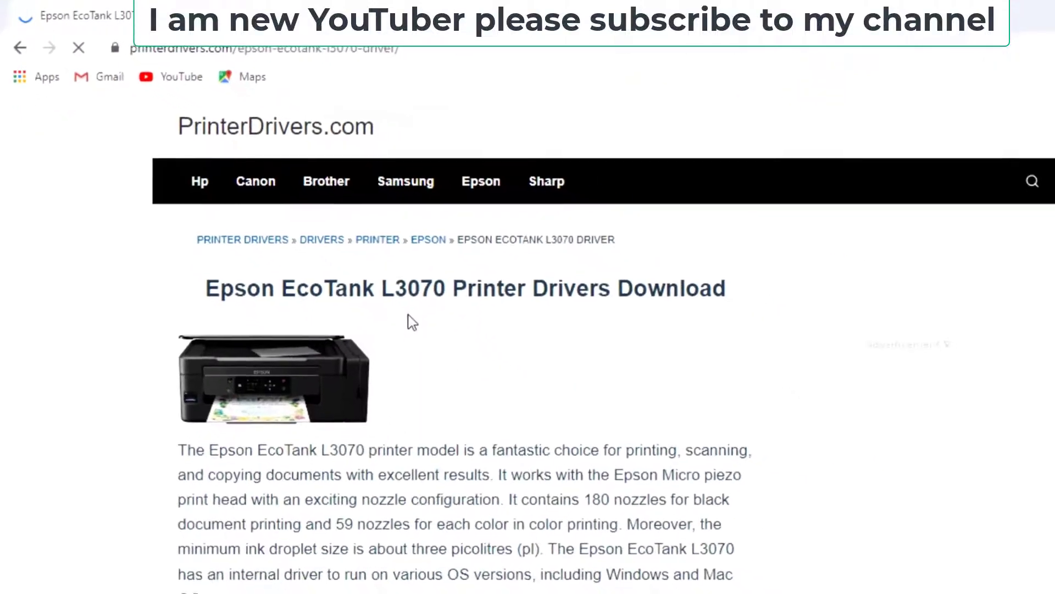
scroll("down", 3)
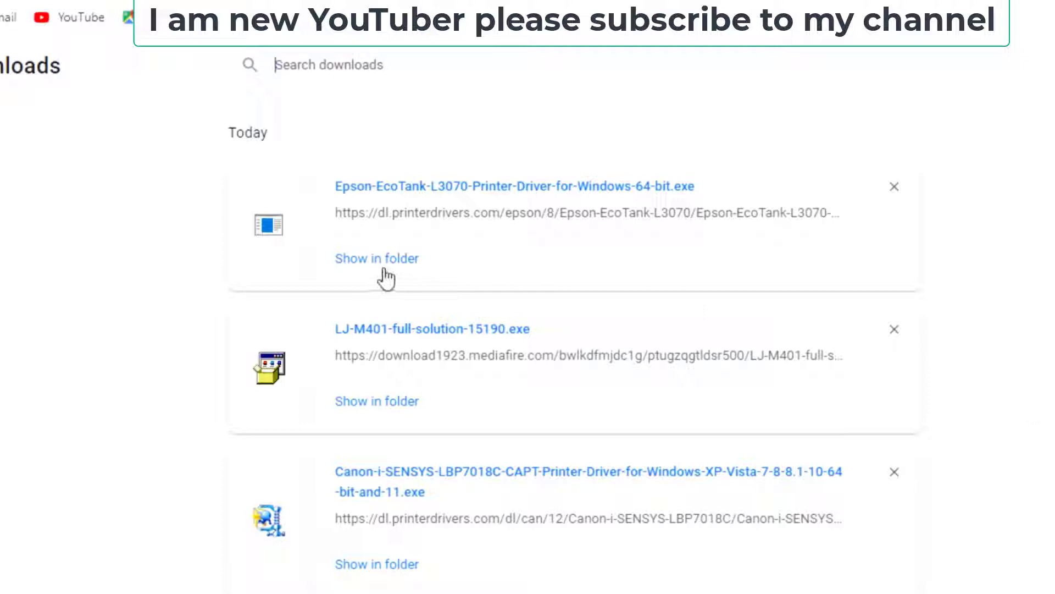
Run Epson-EcoTank-L3070-Printer-Driver-for-Windows-64-bit.exe from the Downloads folder.
left_click(378, 257)
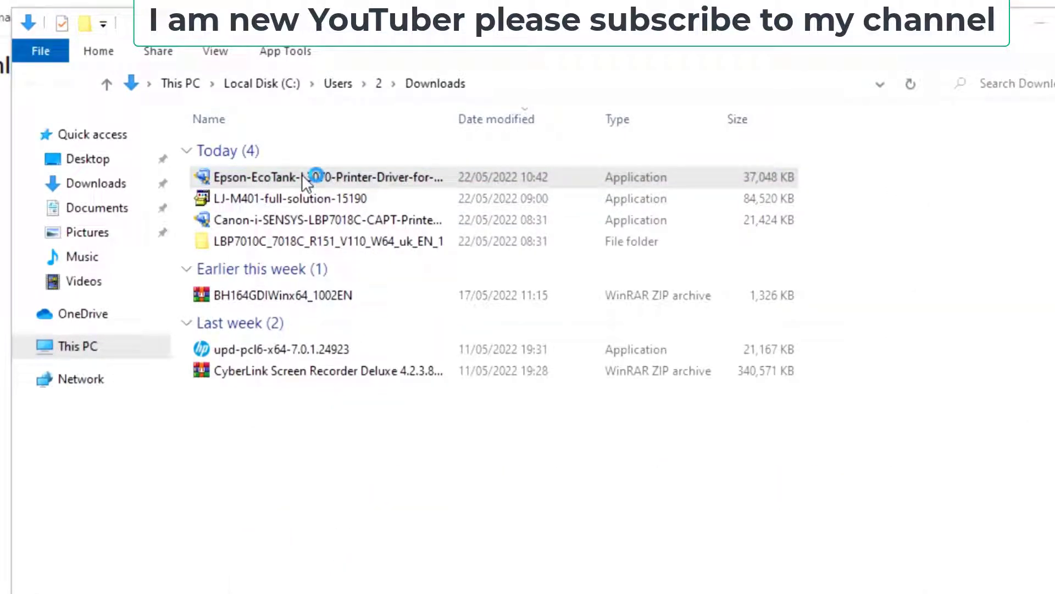
left_click(317, 177)
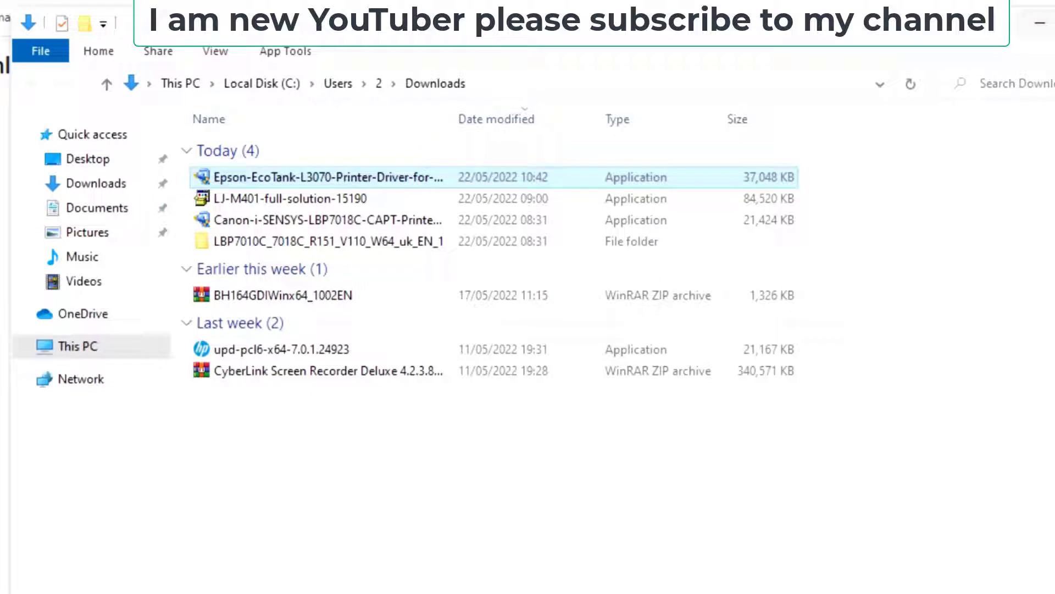
double_click(329, 177)
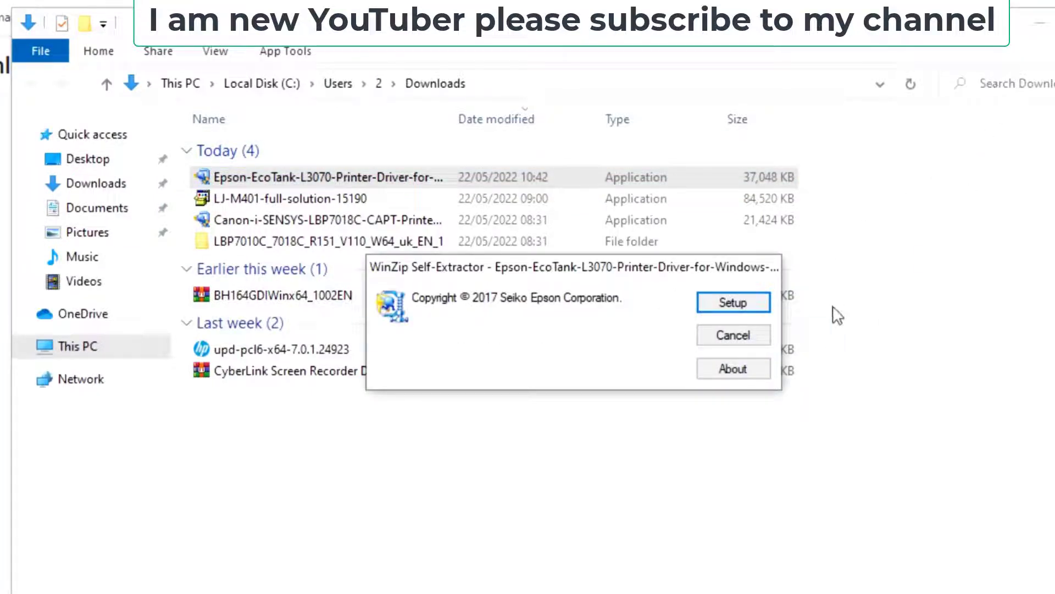
Extract the setup, keep EPSON L3070 Series and English, agree to the license and begin installation.
left_click(733, 302)
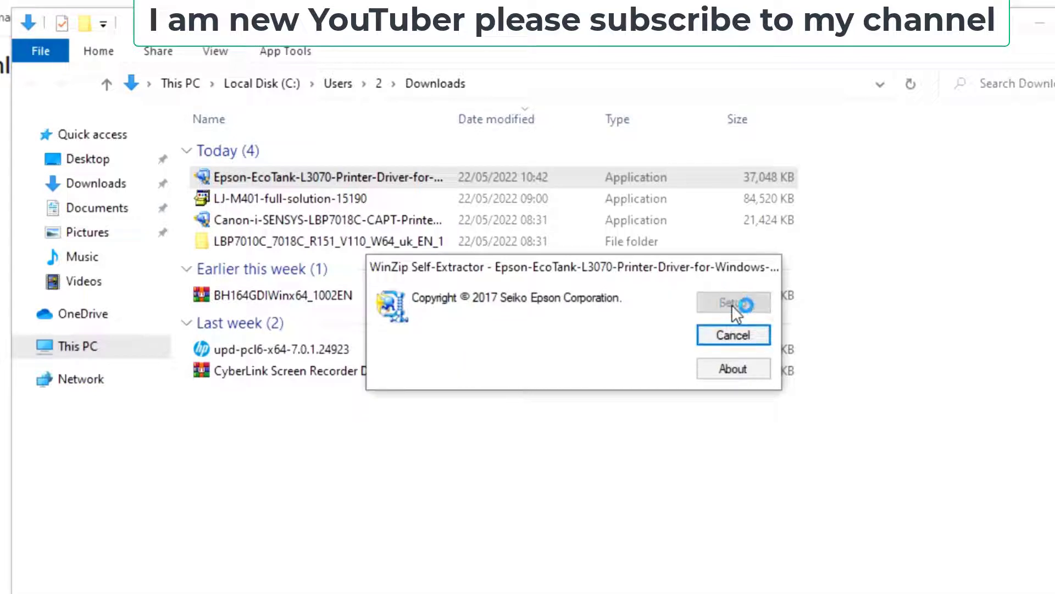
left_click(732, 302)
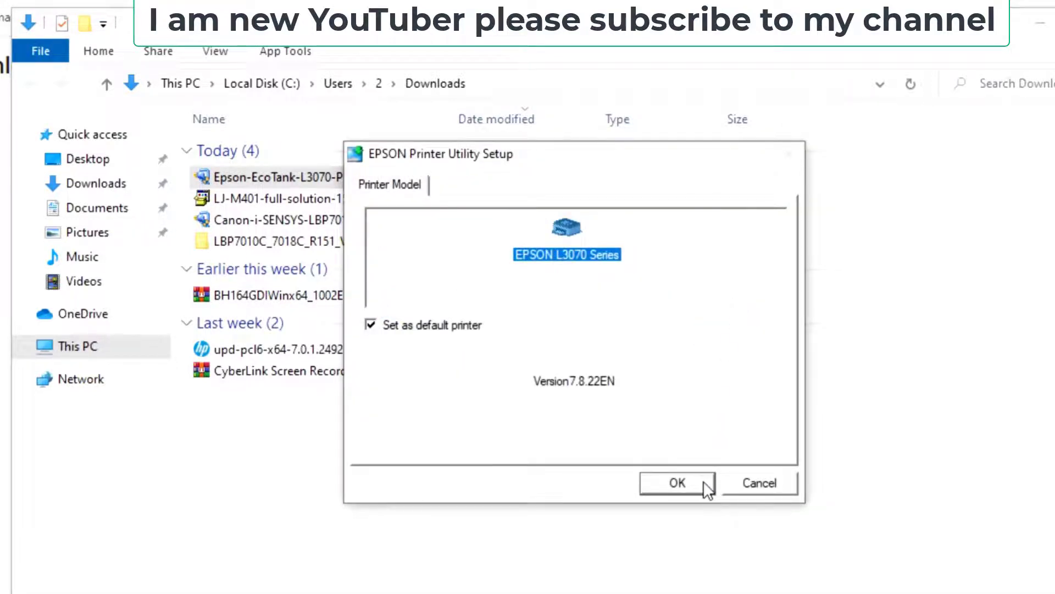
left_click(676, 483)
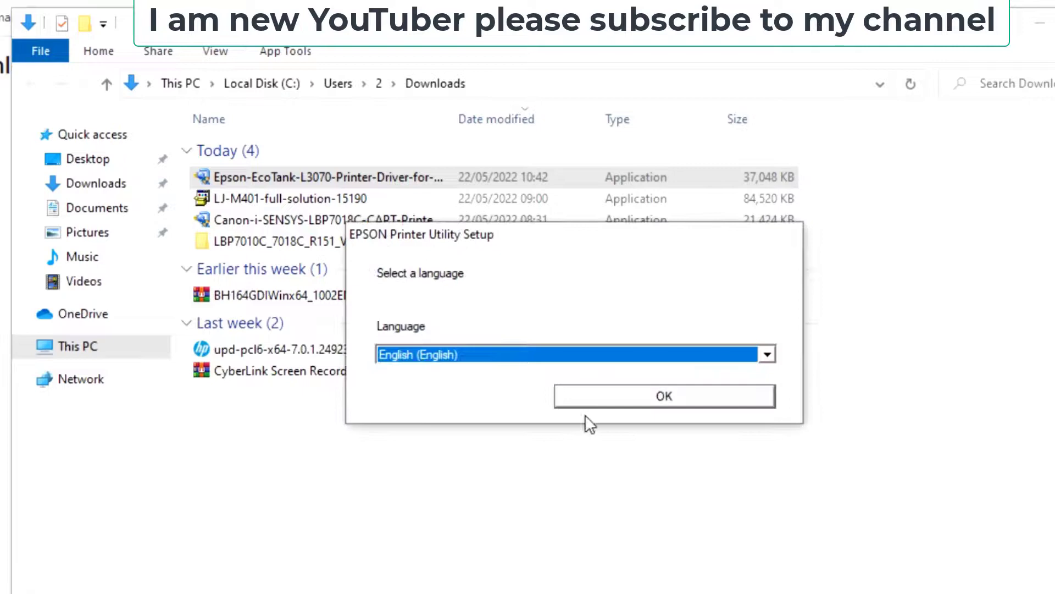
left_click(664, 395)
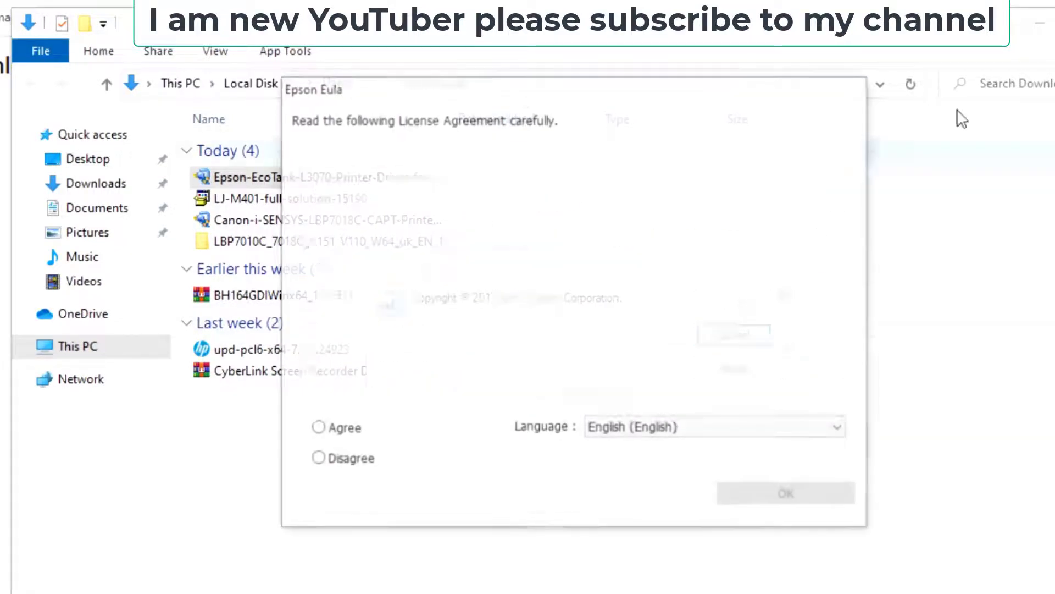
left_click(319, 429)
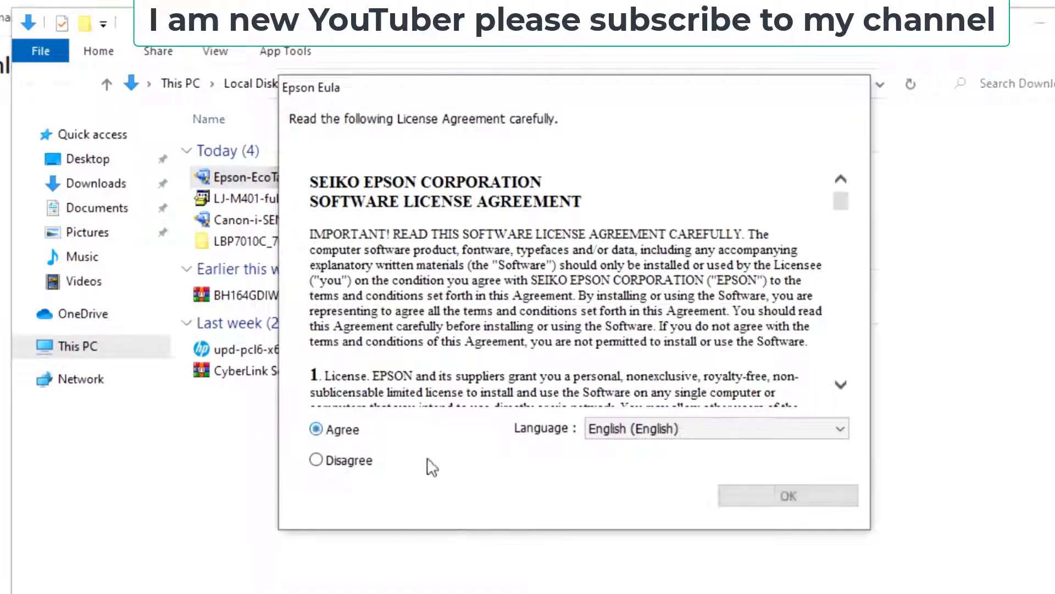
left_click(787, 496)
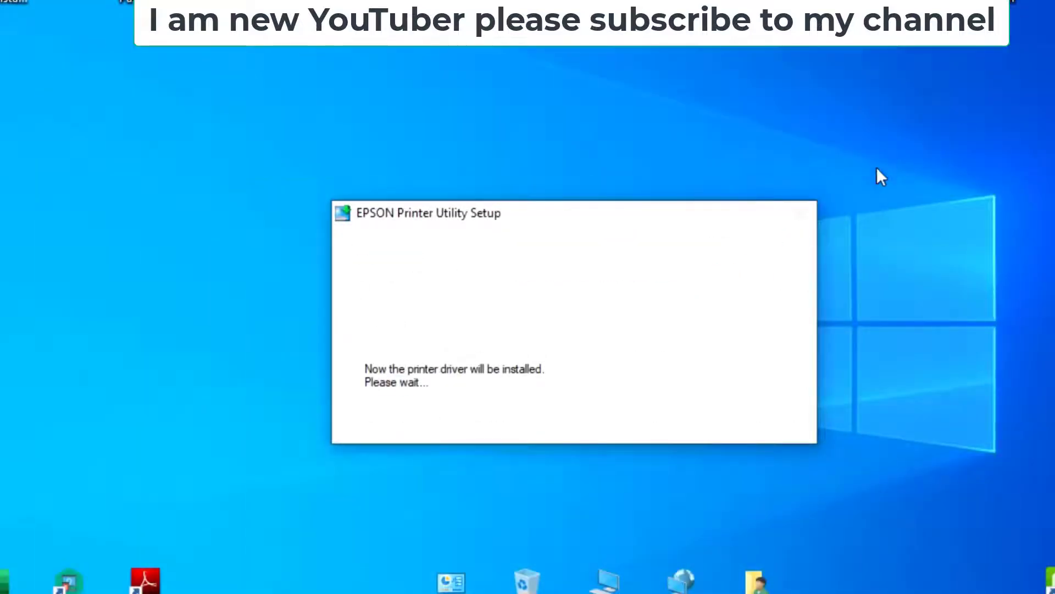